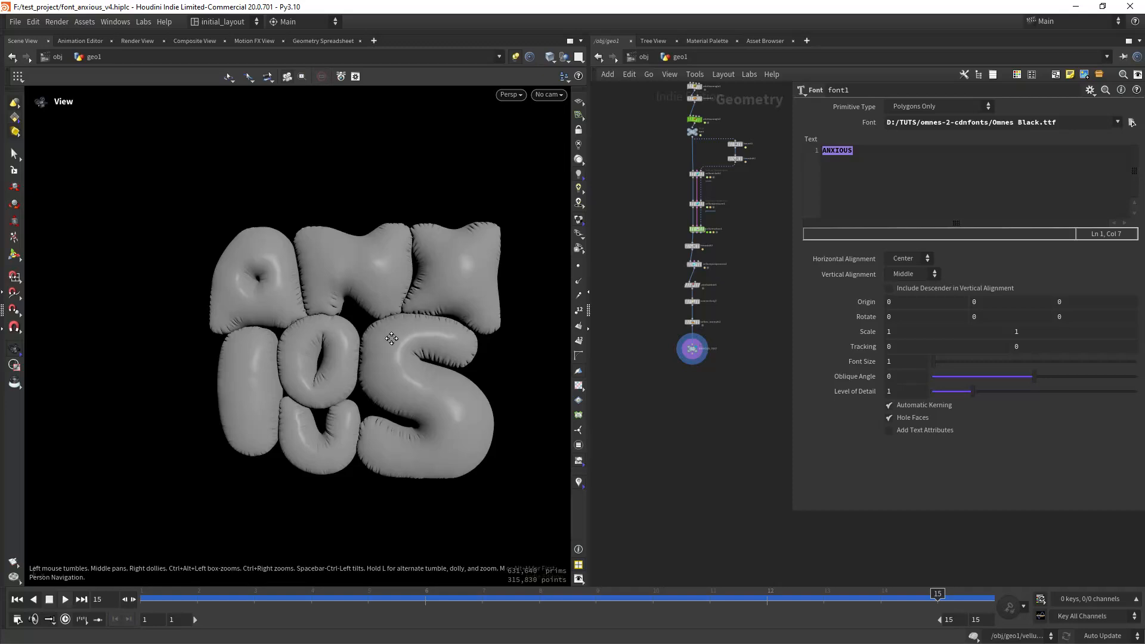
Pan the network up to bring the font node with the flat ANXIOUS text into view.
{"action": "left_click_drag", "start_coordinate": [391, 337], "coordinate": [404, 295]}
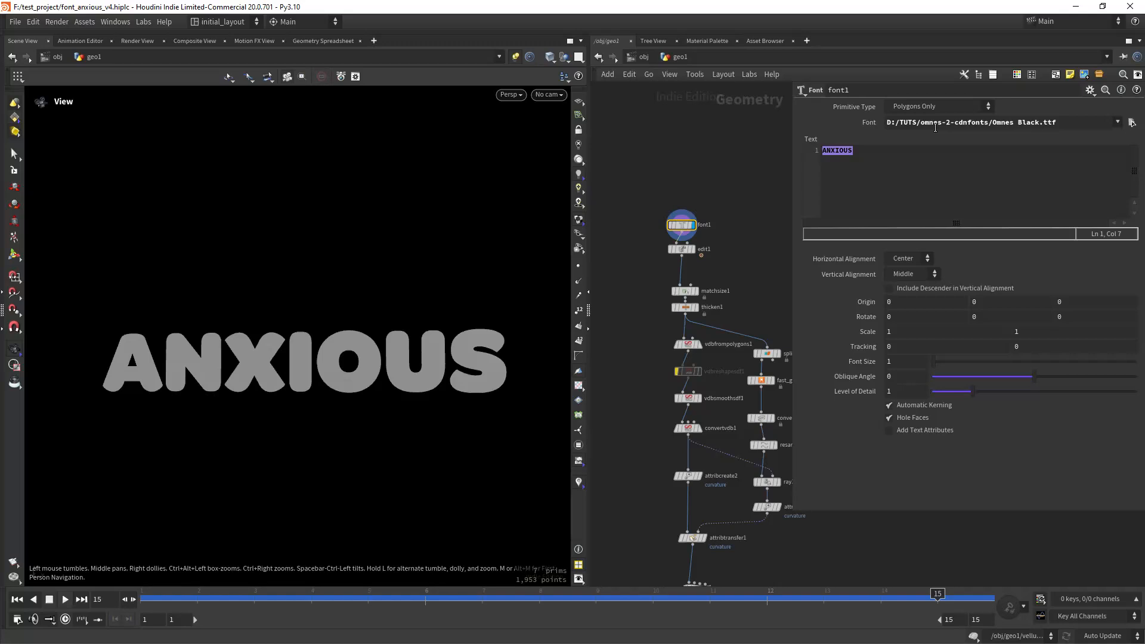
Display the rearranged stacked letters, then the thicken node's solid 3D letter blocks.
{"action": "double_click", "coordinate": [953, 121]}
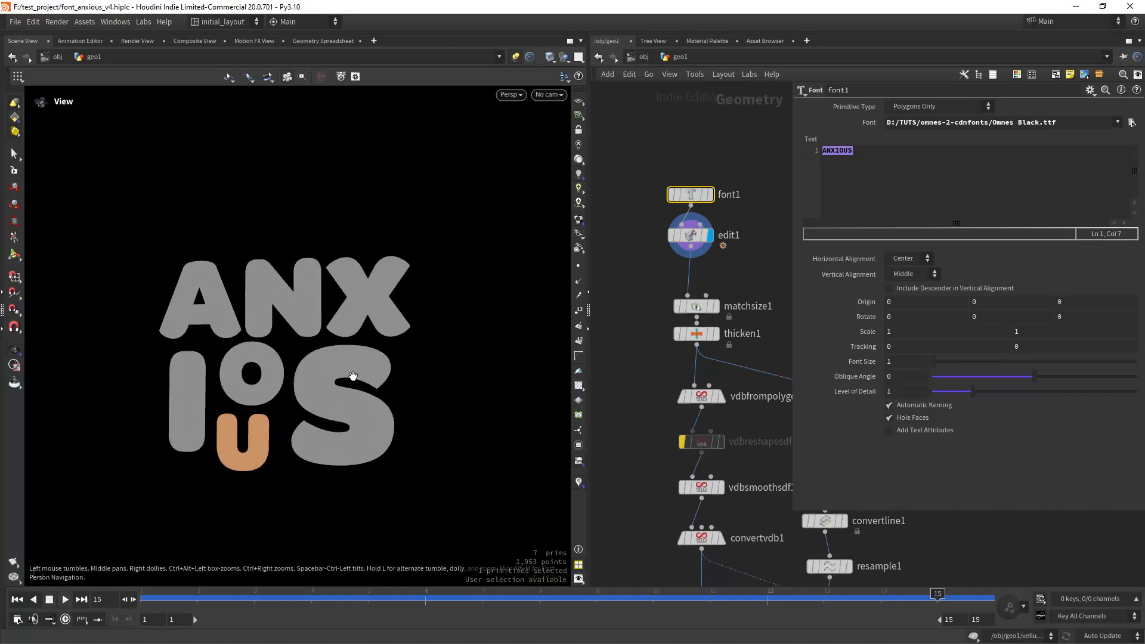
{"action": "scroll", "scroll_direction": "down", "scroll_amount": 3}
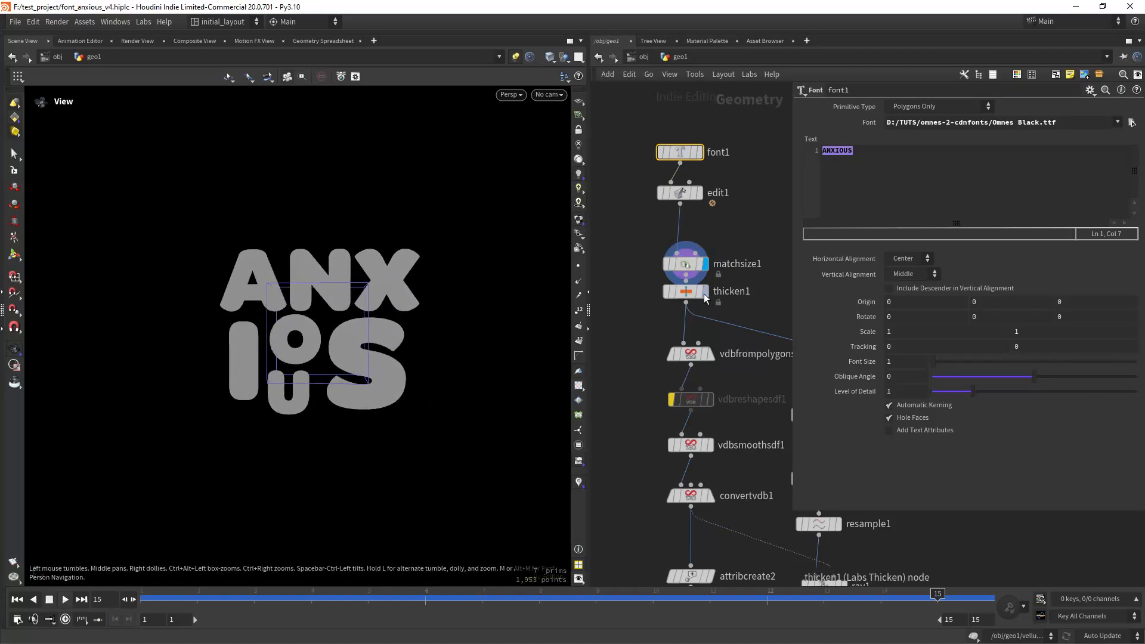
{"action": "left_click", "coordinate": [686, 291]}
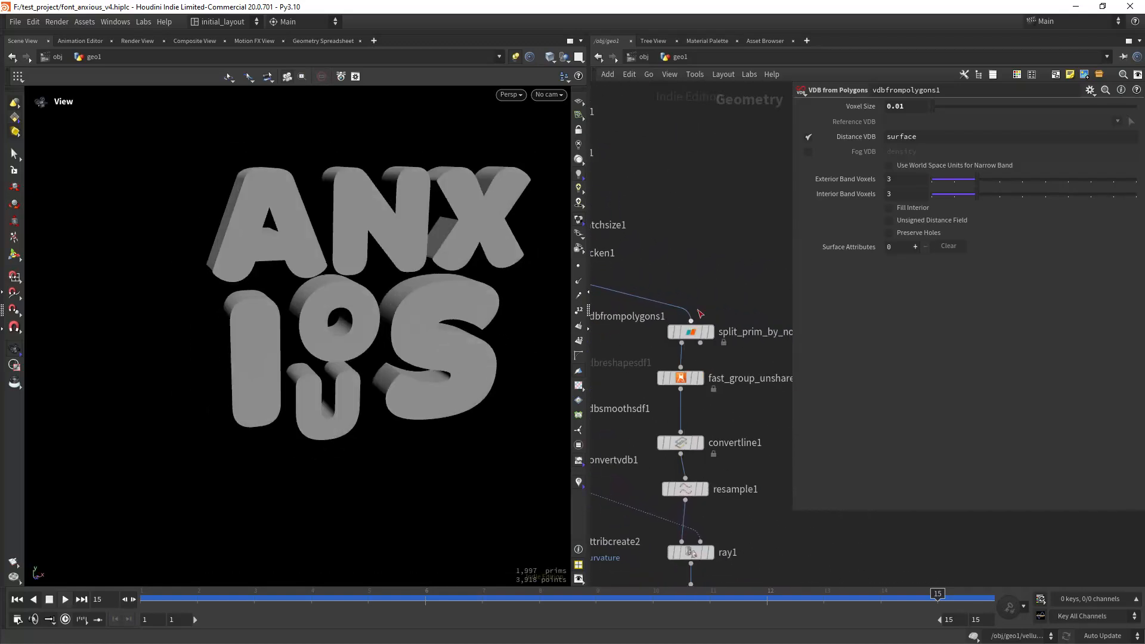
Display attribtransfer1 so curvature colours band the letter edges in red and green.
{"action": "left_click", "coordinate": [691, 331]}
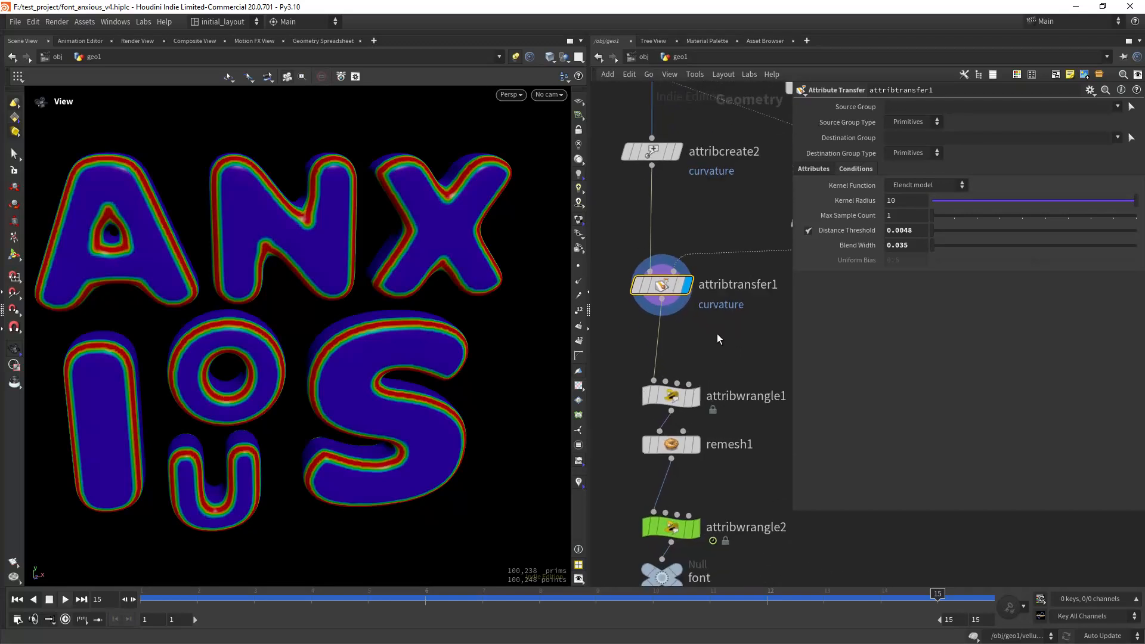
Display remesh1 and orbit close to the adaptive triangle mesh on the letters.
{"action": "left_click", "coordinate": [670, 395]}
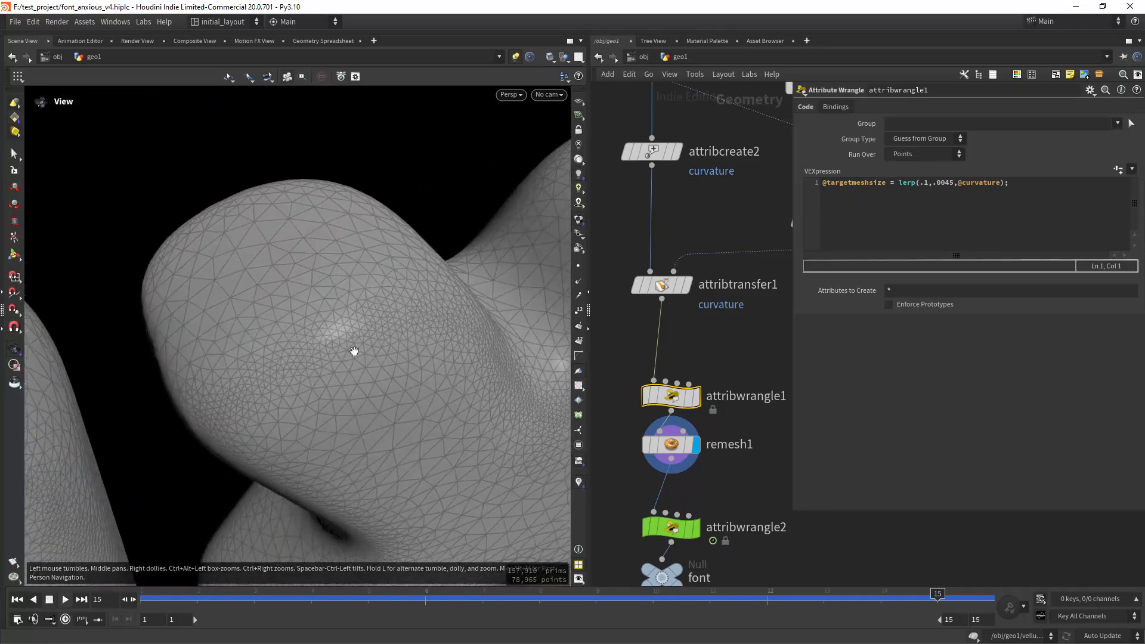
{"action": "left_click_drag", "start_coordinate": [354, 350], "coordinate": [431, 362]}
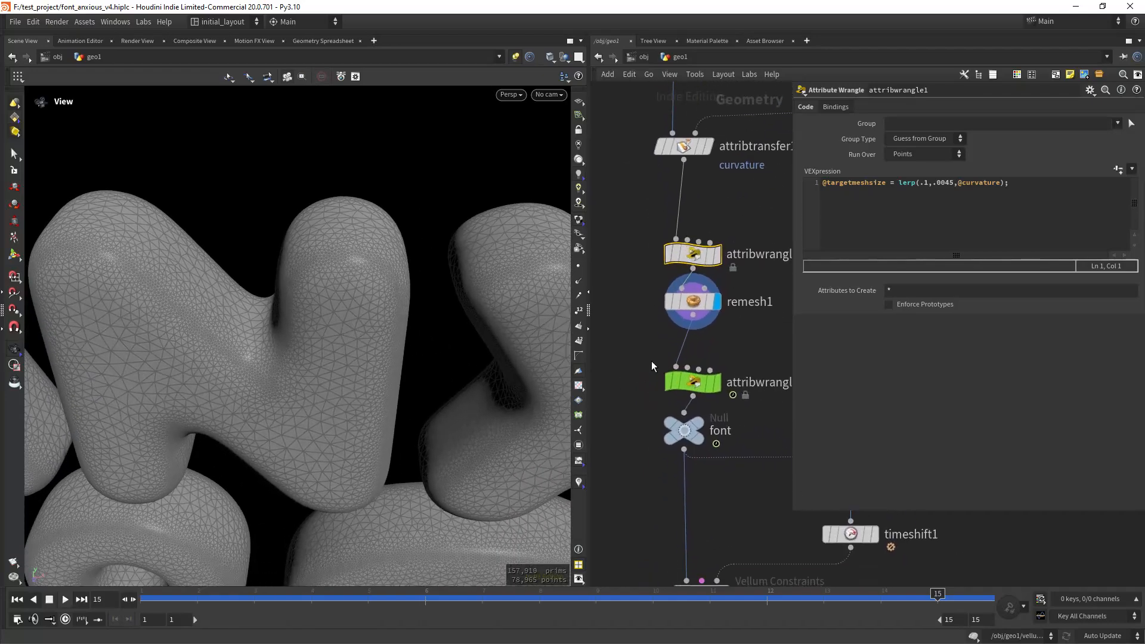
Display attribwrangle2 and scrub from the first frame to watch the curvature colours fade.
{"action": "left_click", "coordinate": [693, 381]}
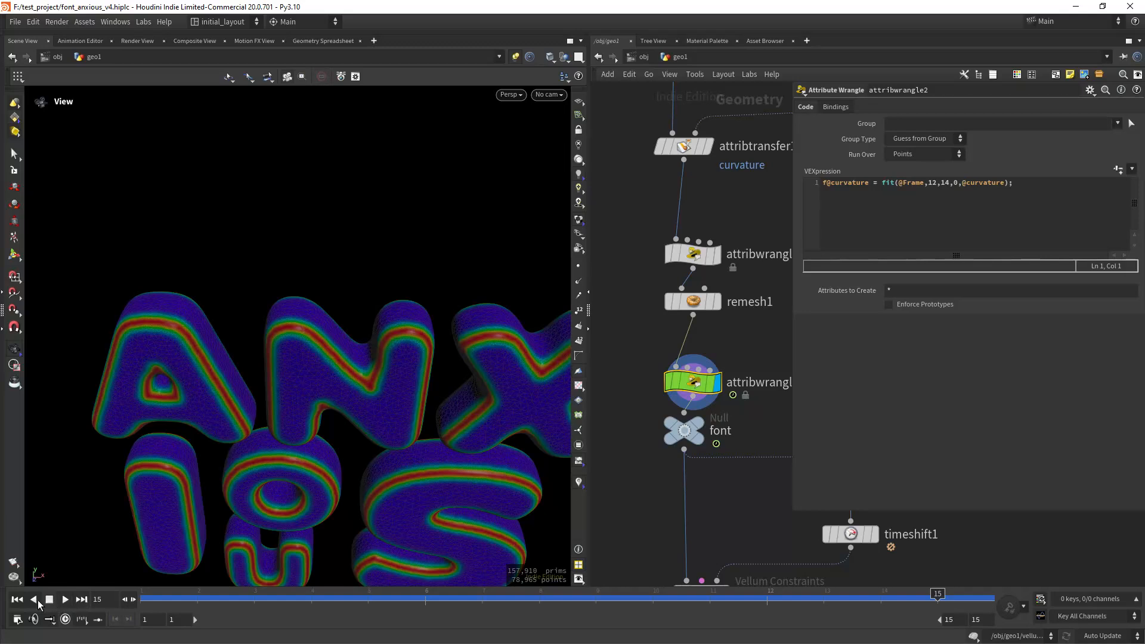
{"action": "left_click", "coordinate": [16, 599]}
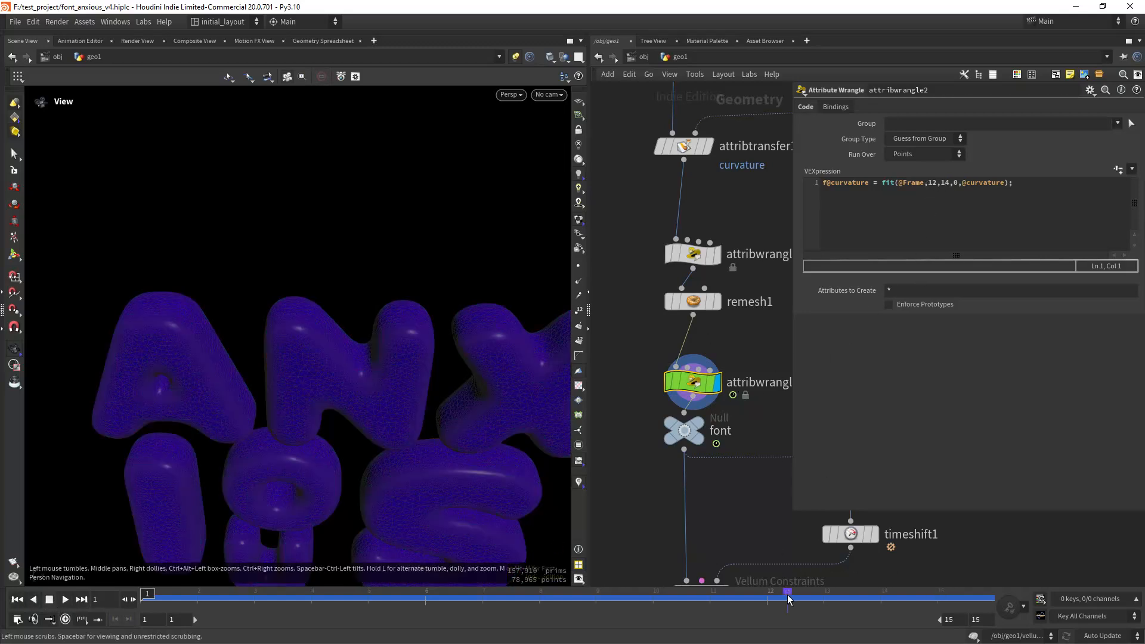
{"action": "left_click_drag", "start_coordinate": [787, 597], "coordinate": [709, 593]}
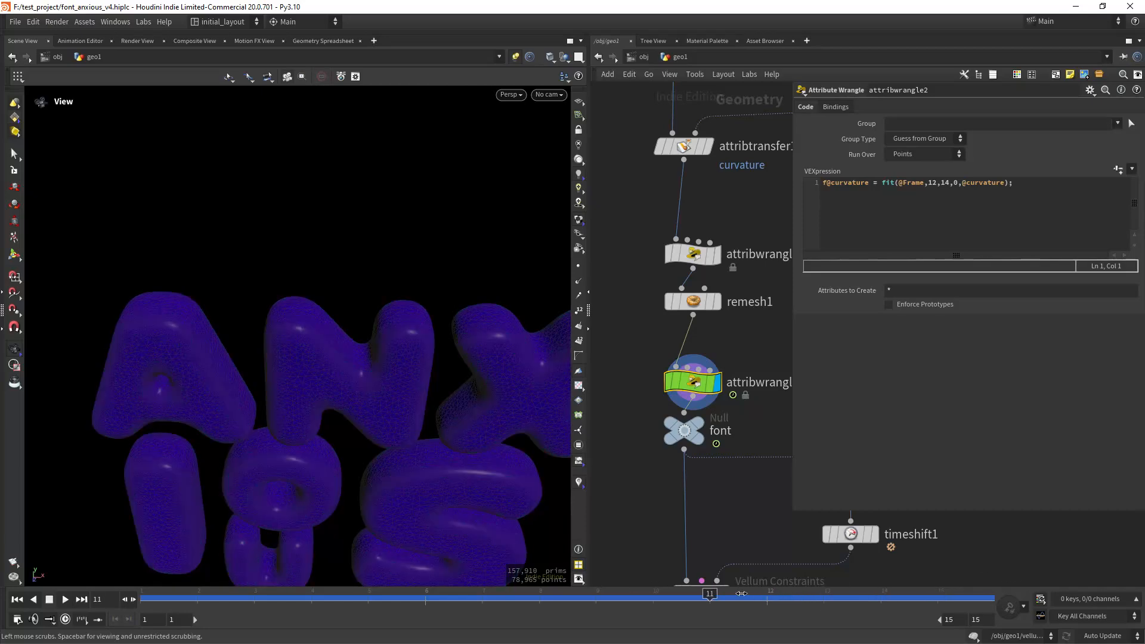
{"action": "left_click_drag", "start_coordinate": [709, 593], "coordinate": [880, 593]}
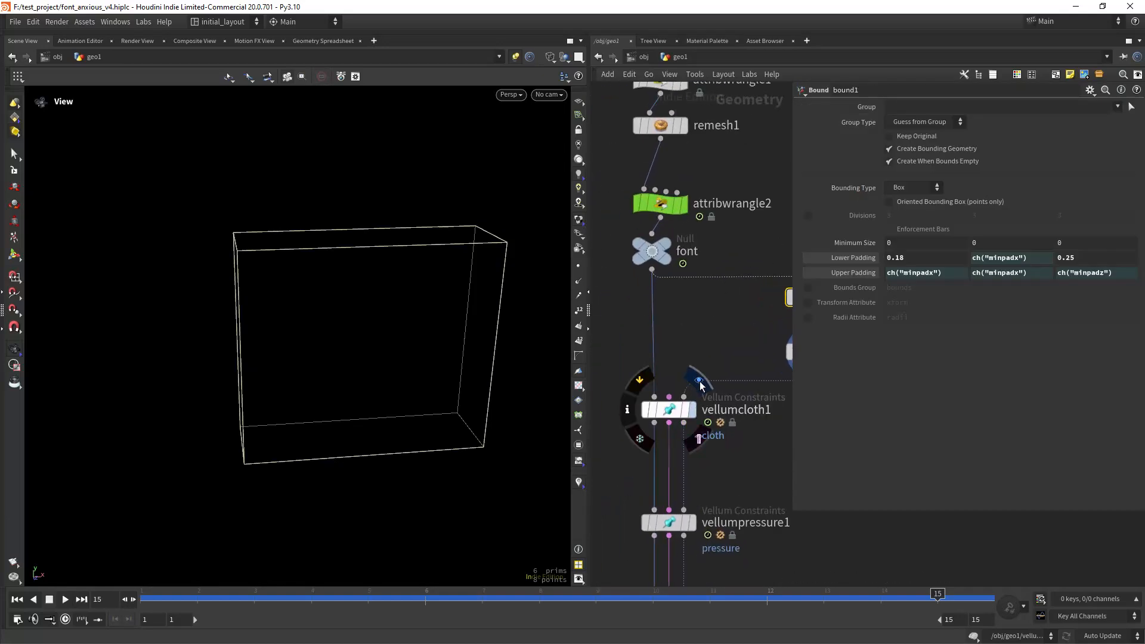
Display vellumcloth1 and scroll its parameters through the Stretch and Bend sections.
{"action": "left_click", "coordinate": [668, 411]}
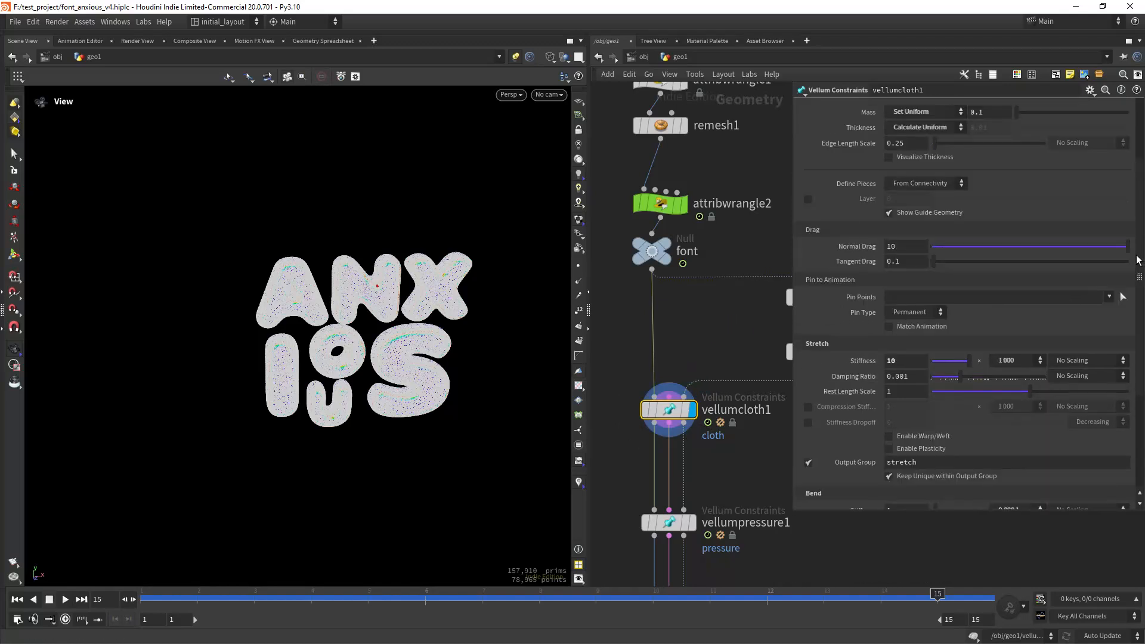
{"action": "scroll", "scroll_direction": "down", "scroll_amount": 3}
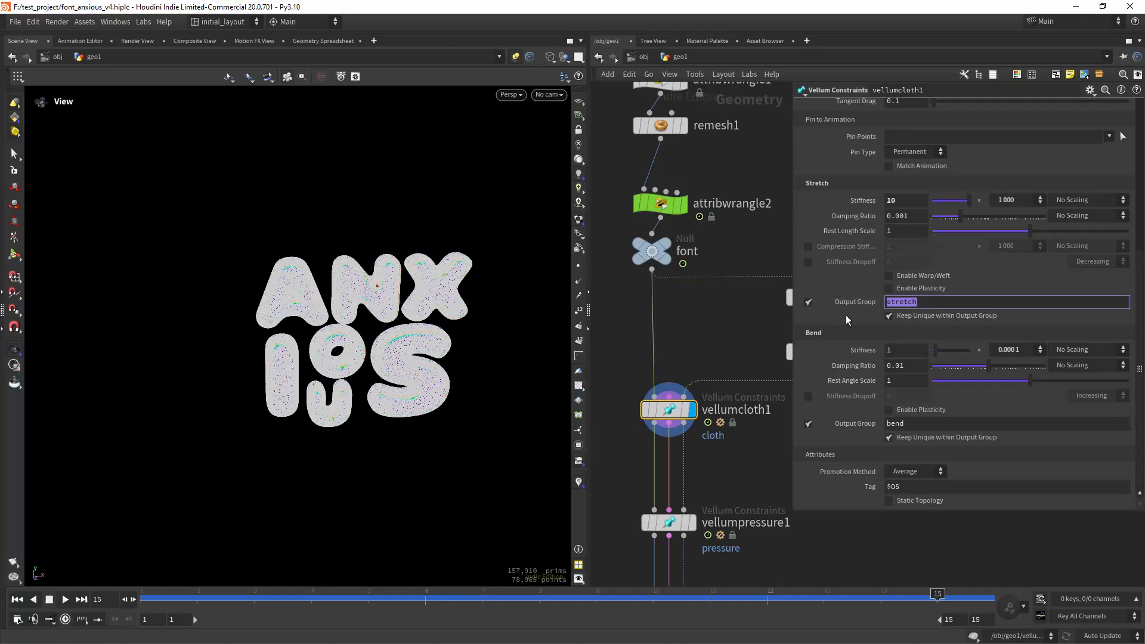
{"action": "scroll", "scroll_direction": "down", "scroll_amount": 3}
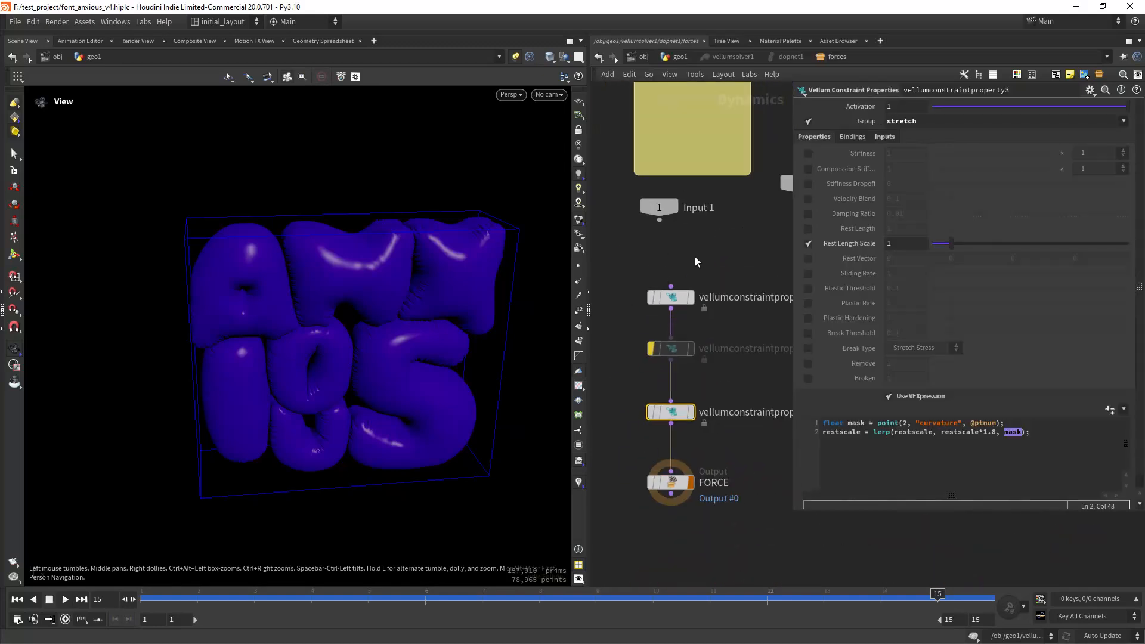
Inspect the pressure constraint property node in the forces network, then return to vellumsolver1.
{"action": "left_click", "coordinate": [654, 314]}
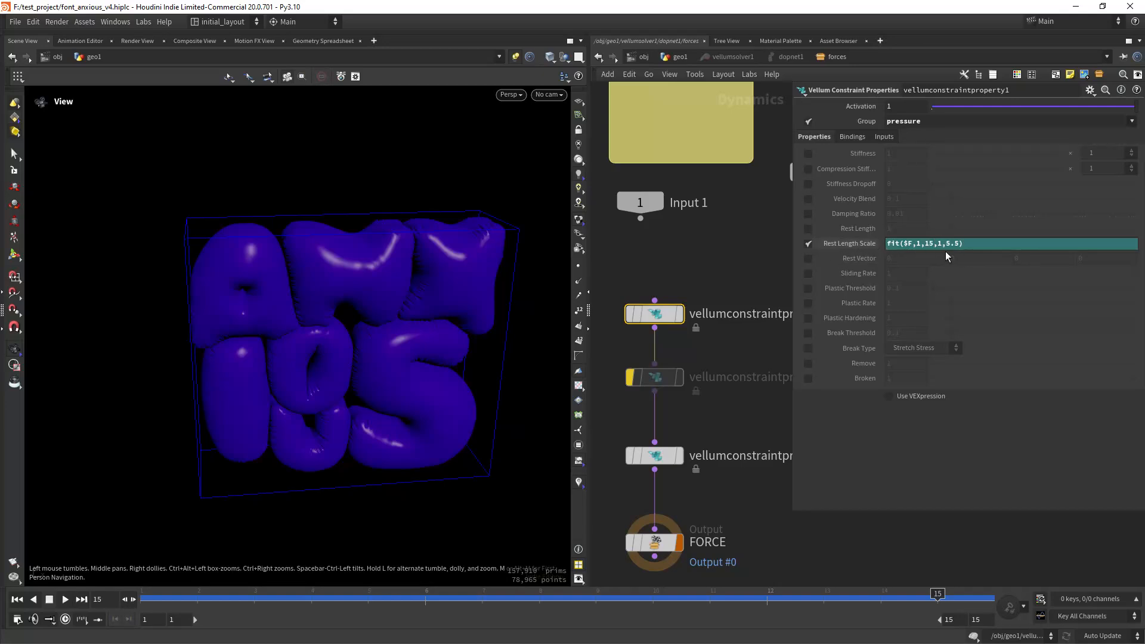
{"action": "mouse_move", "coordinate": [743, 362]}
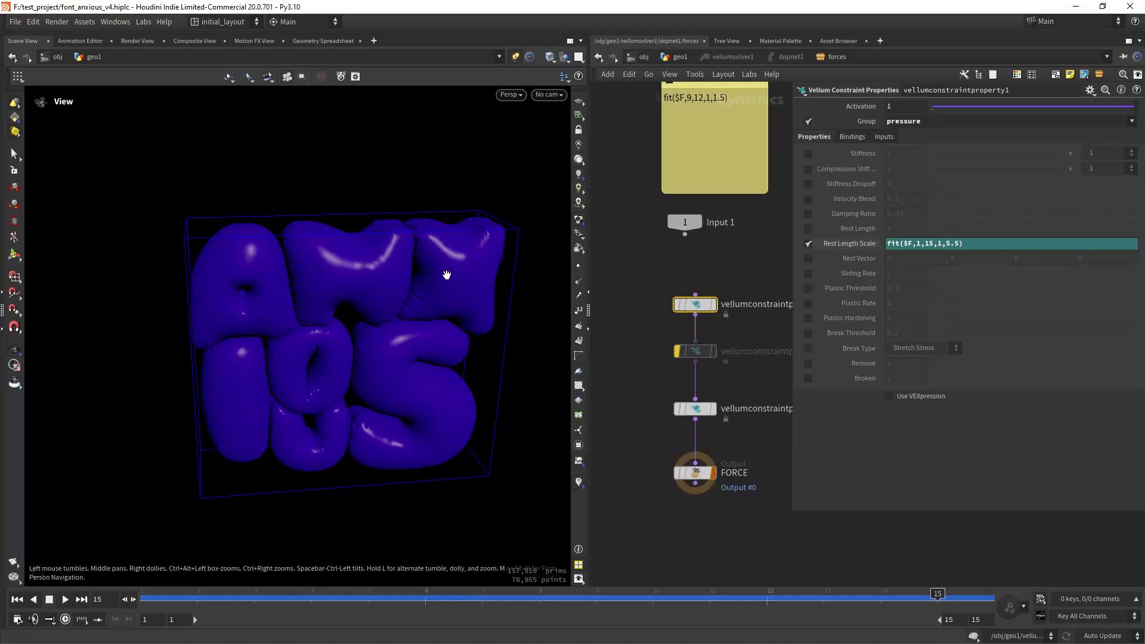
{"action": "left_click_drag", "start_coordinate": [446, 275], "coordinate": [467, 320]}
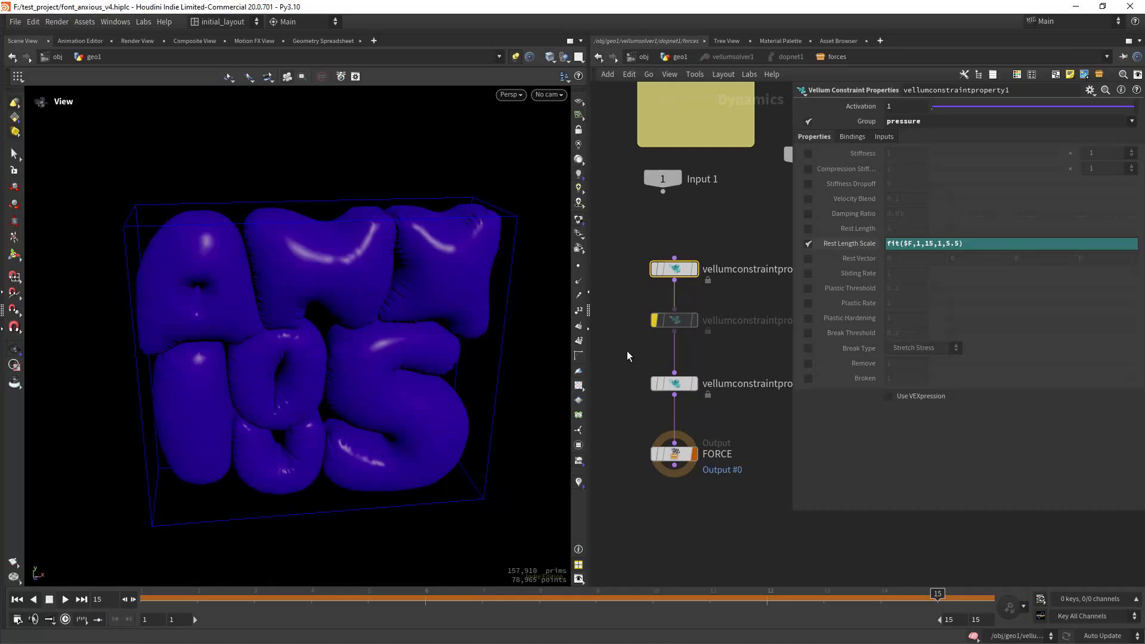
{"action": "left_click", "coordinate": [674, 384]}
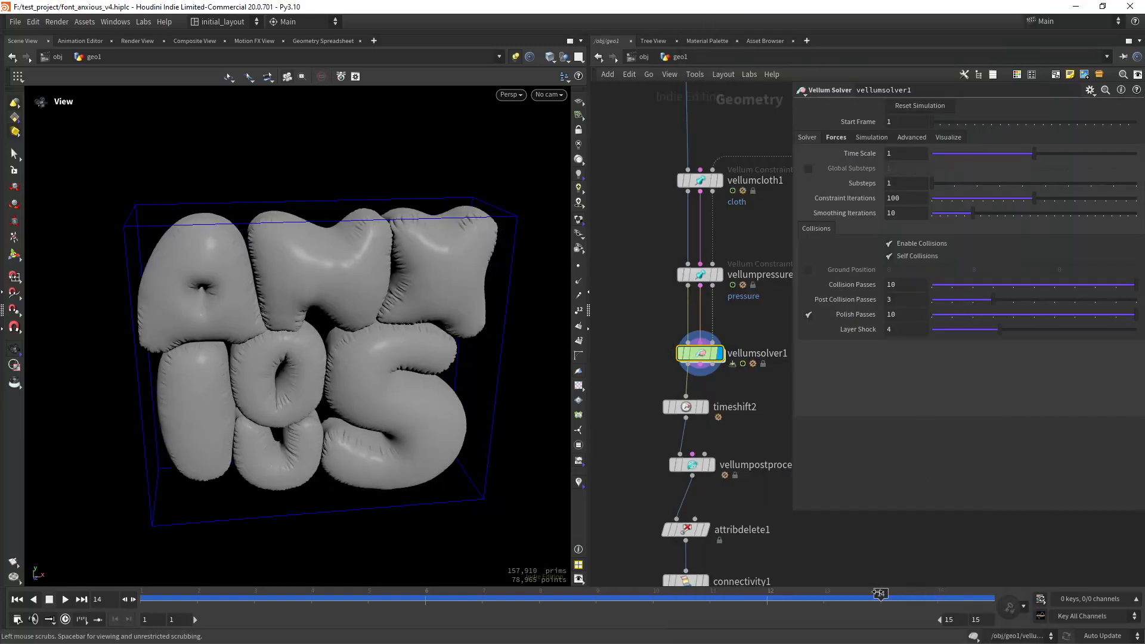
Scrub the simulation, then review timeshift2 holding frame 15 and the vellum post-process settings.
{"action": "left_click_drag", "start_coordinate": [880, 598], "coordinate": [767, 598]}
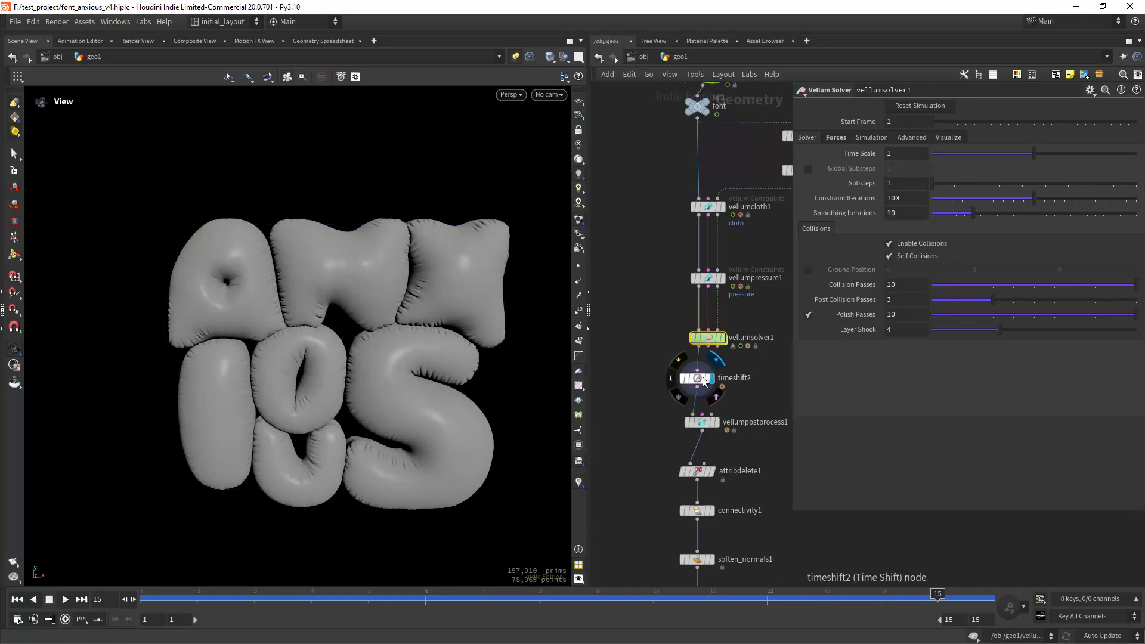
{"action": "left_click", "coordinate": [696, 377]}
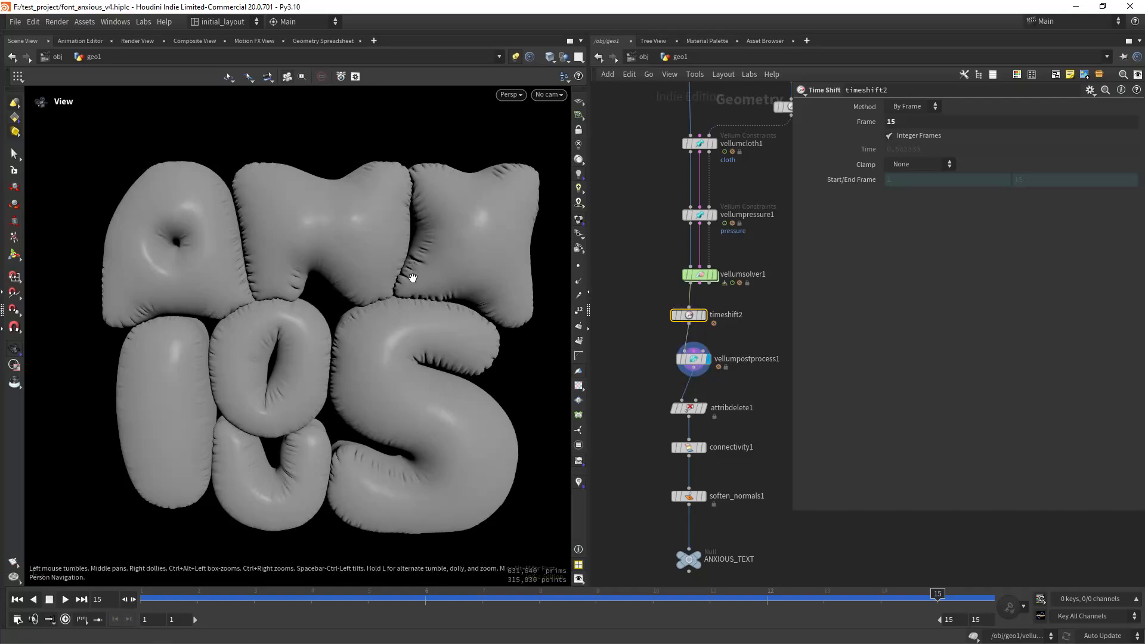
{"action": "left_click", "coordinate": [693, 359]}
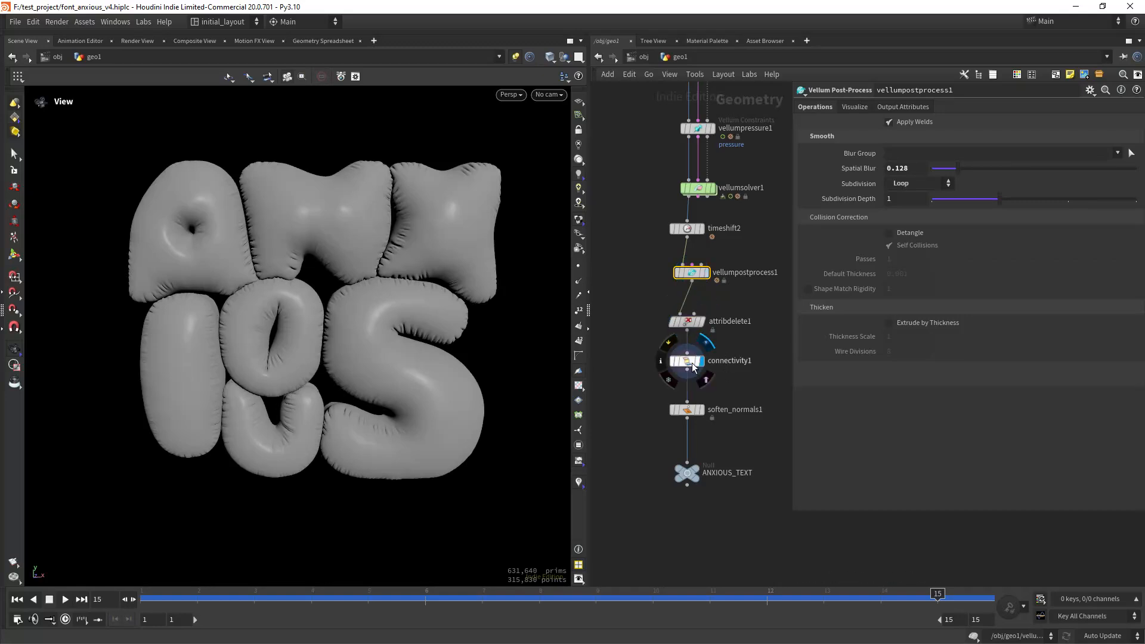
Preview connectivity1's per-piece colours on the inflated letters and close its info.
{"action": "left_click", "coordinate": [687, 361]}
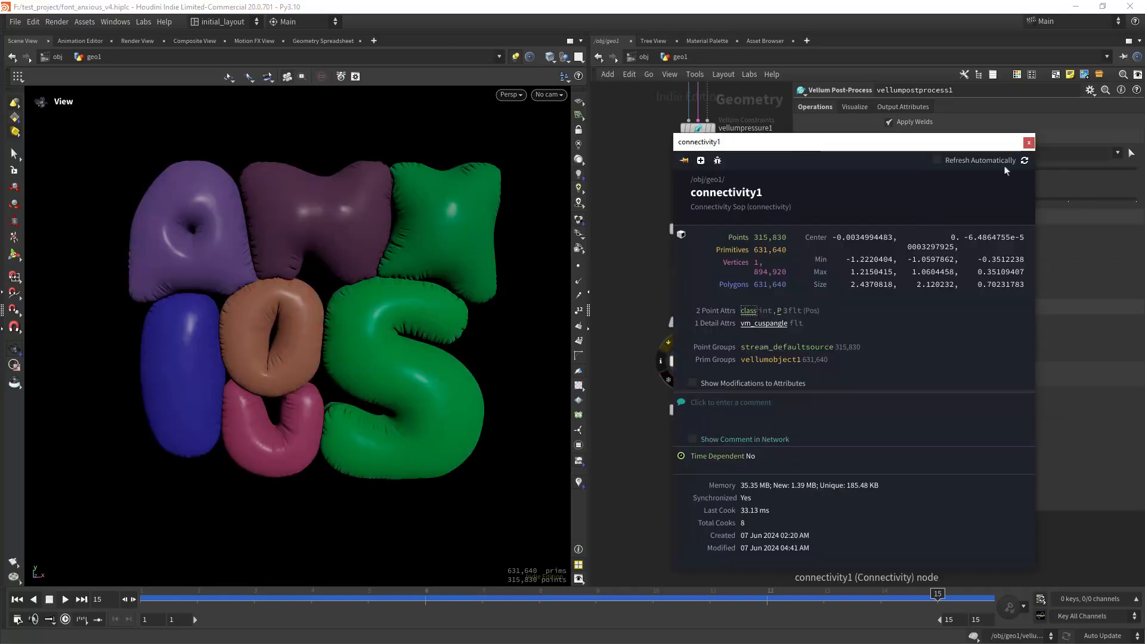
{"action": "left_click", "coordinate": [1028, 143]}
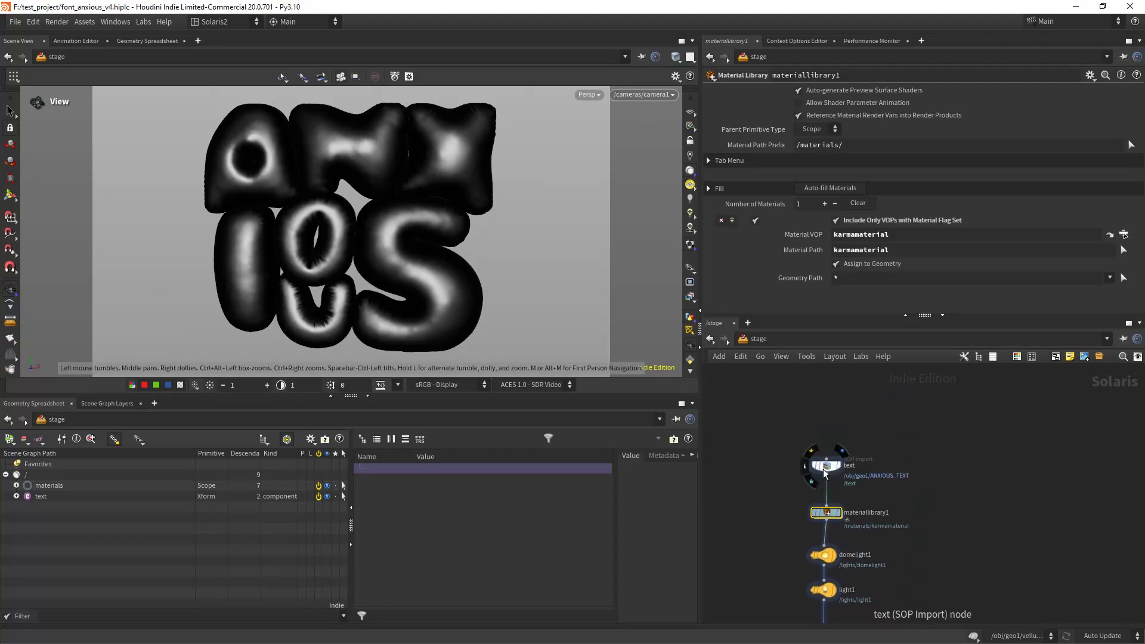
{"action": "double_click", "coordinate": [825, 513]}
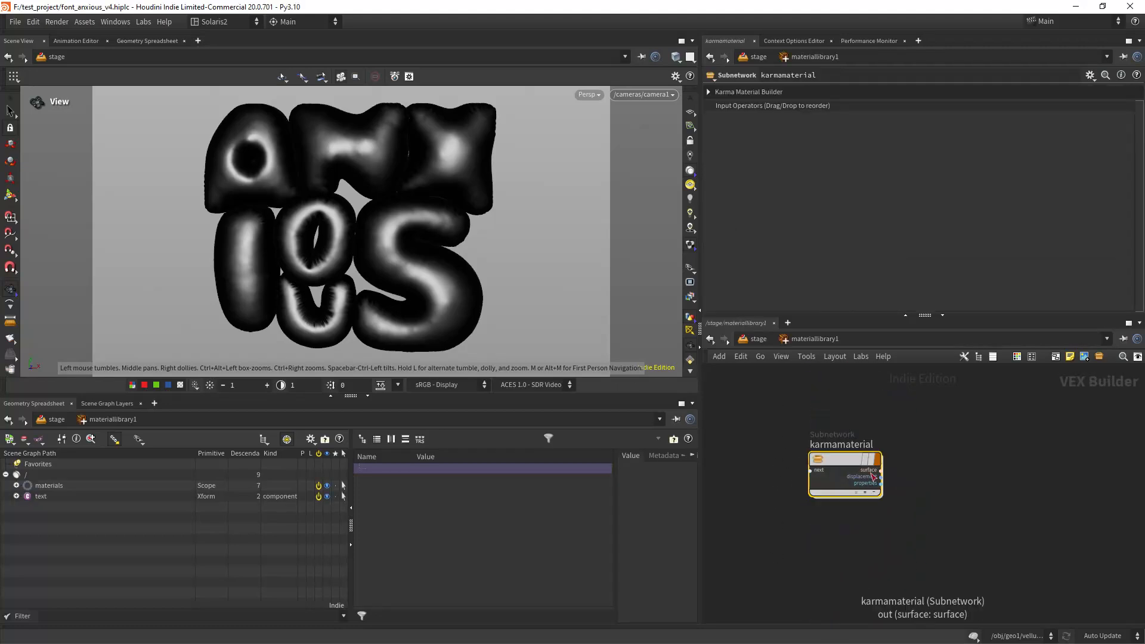
{"action": "double_click", "coordinate": [845, 473]}
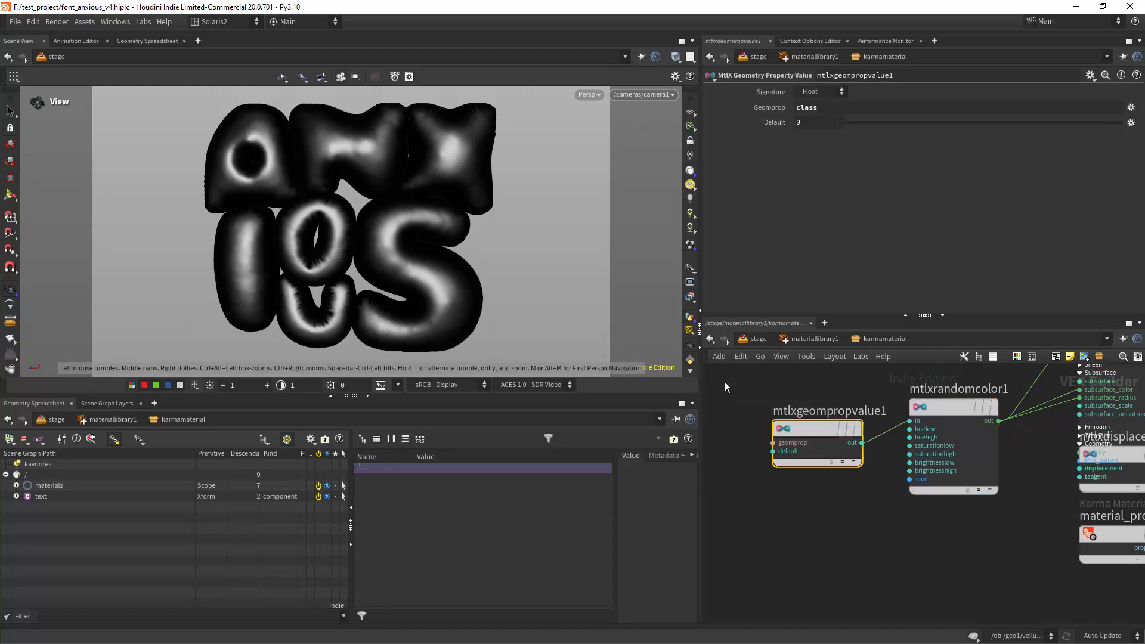
{"action": "mouse_move", "coordinate": [791, 254]}
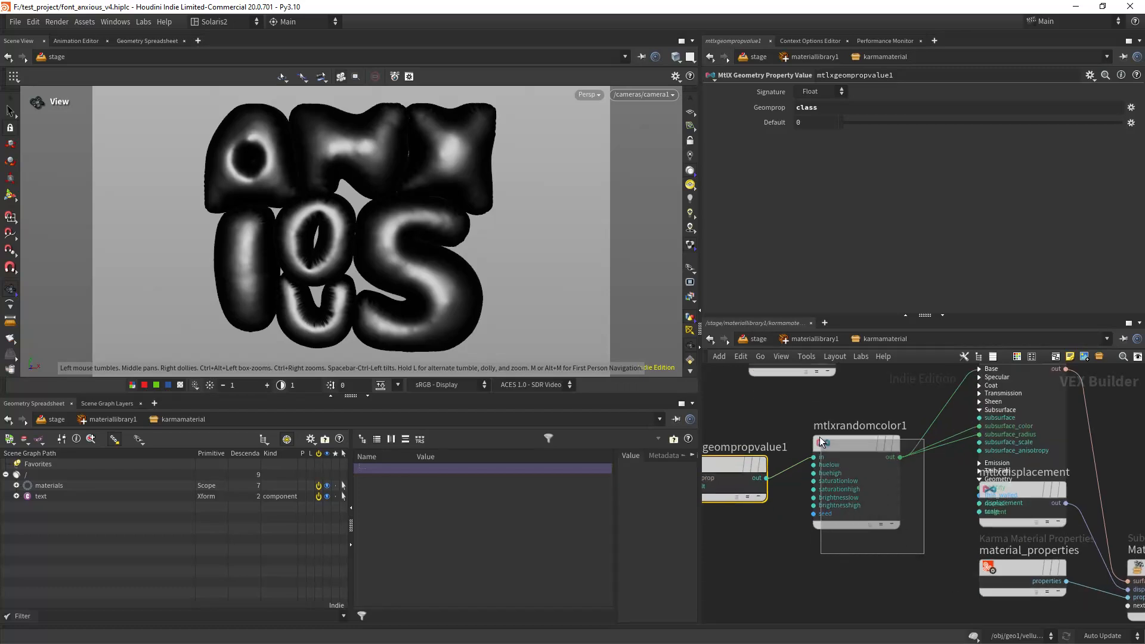
{"action": "left_click", "coordinate": [854, 442]}
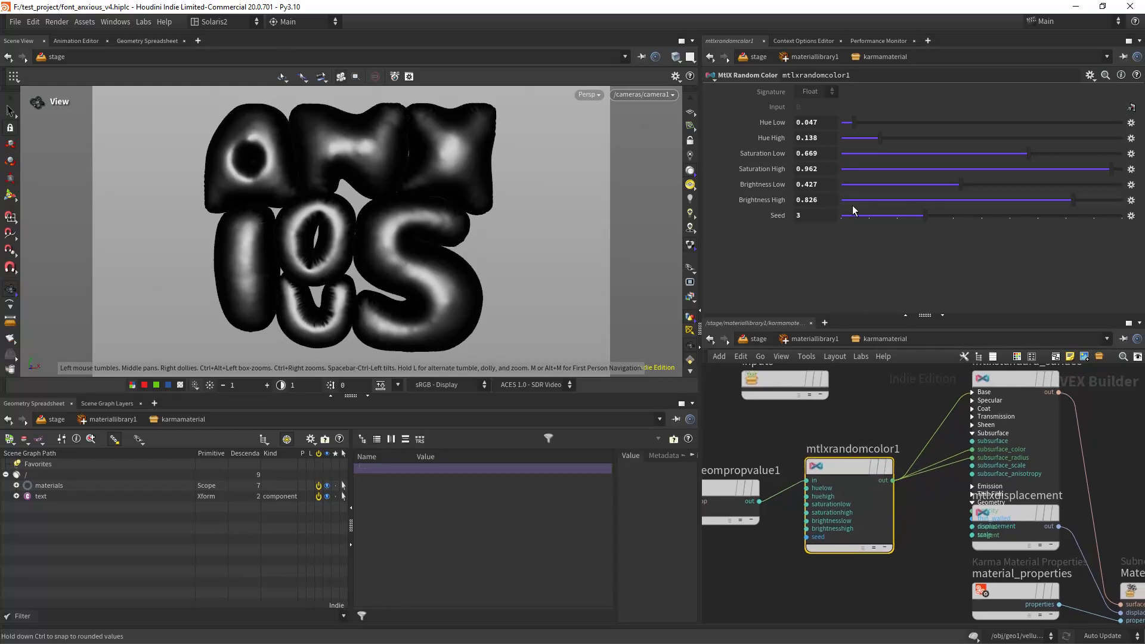
{"action": "left_click", "coordinate": [815, 139]}
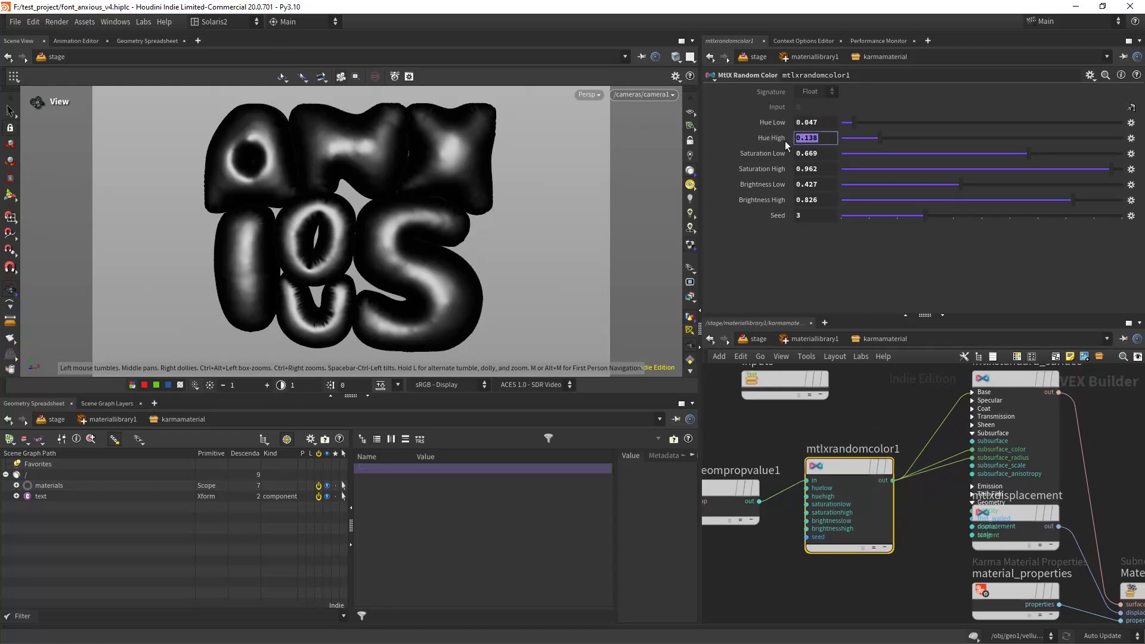
{"action": "mouse_move", "coordinate": [833, 216]}
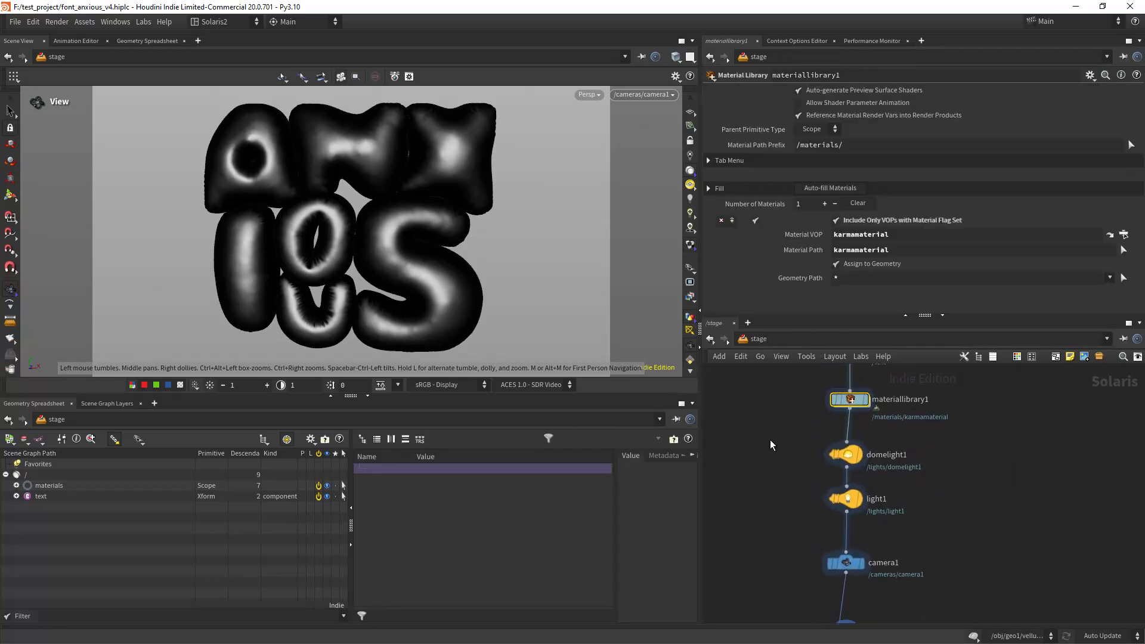
{"action": "scroll", "scroll_direction": "down", "scroll_amount": 3}
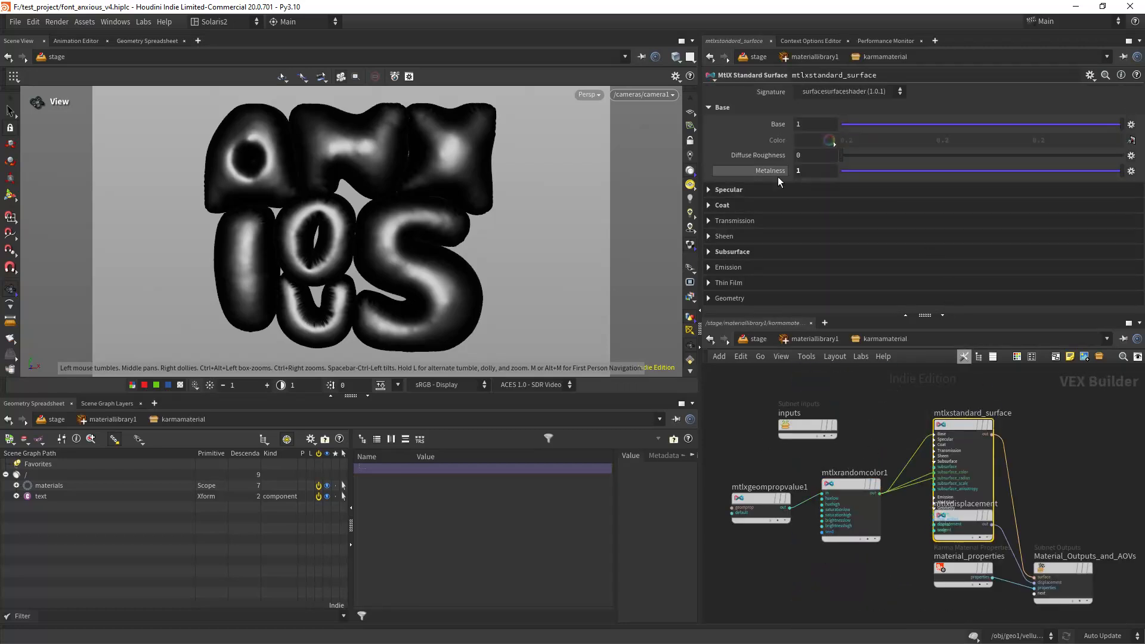
{"action": "left_click", "coordinate": [813, 171]}
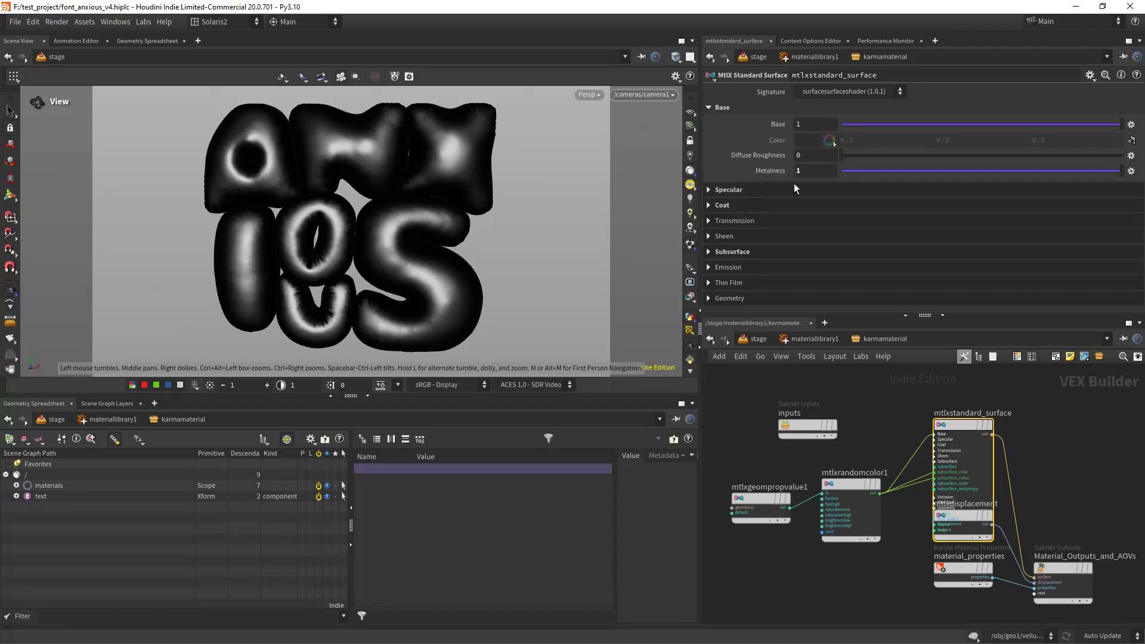
{"action": "left_click", "coordinate": [708, 189]}
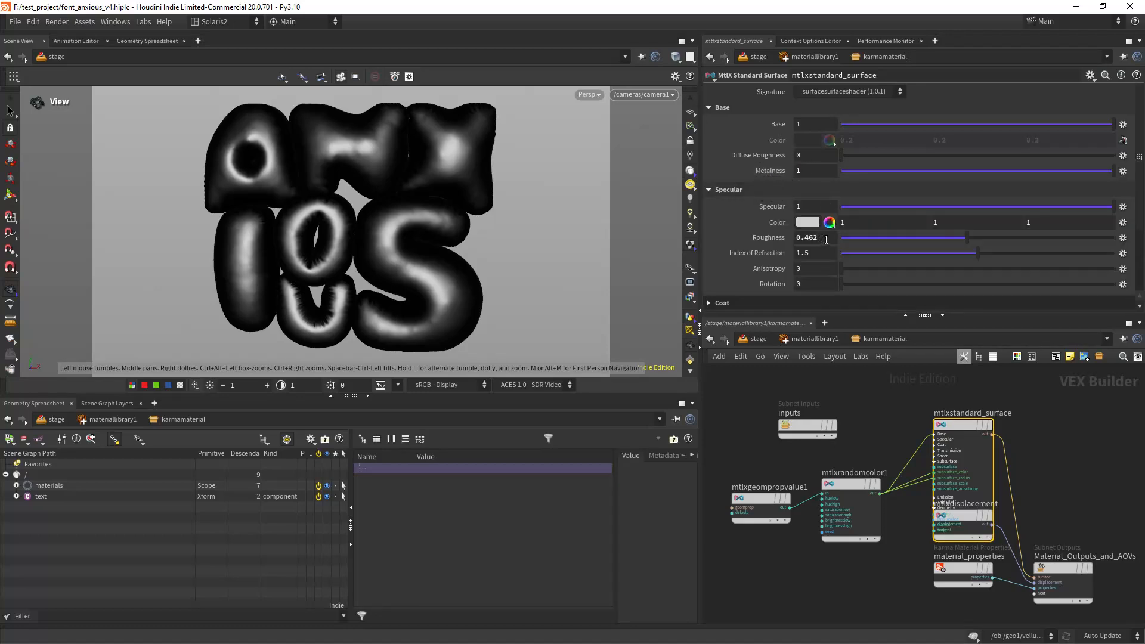
{"action": "left_click", "coordinate": [709, 188]}
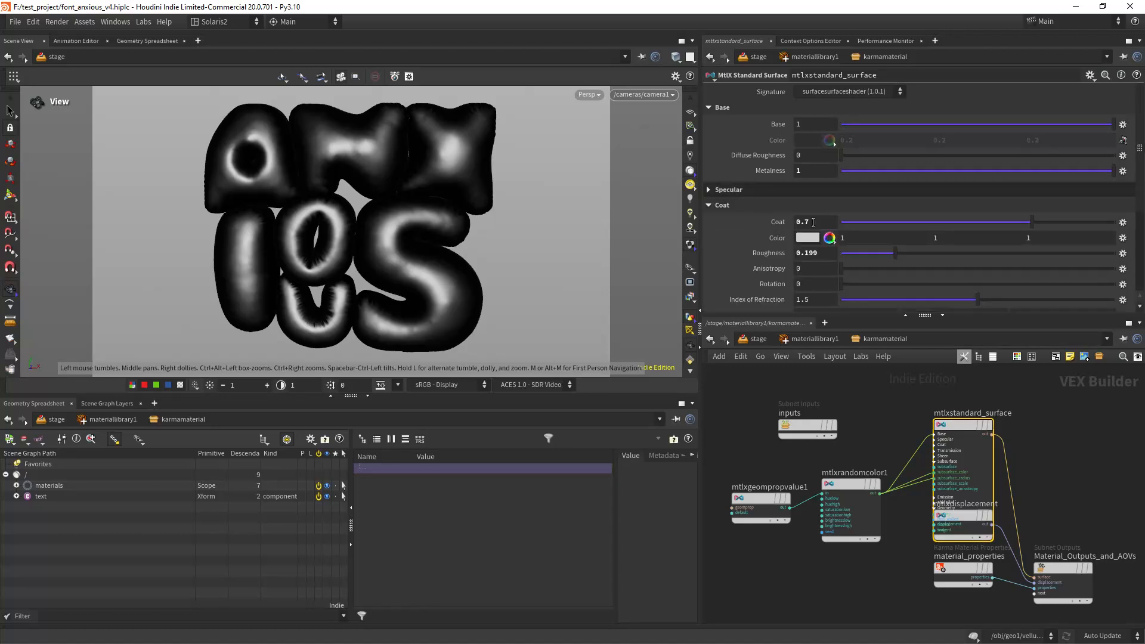
{"action": "left_click", "coordinate": [710, 205]}
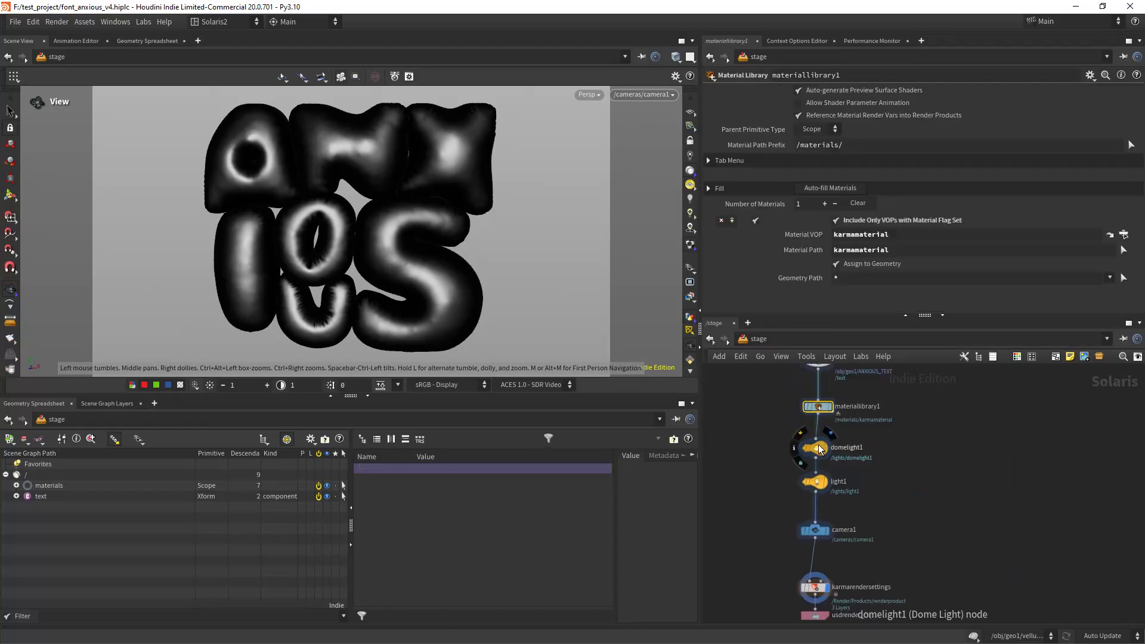
Show the dome light's settings, then the rectangle light's Base Properties.
{"action": "left_click", "coordinate": [816, 447]}
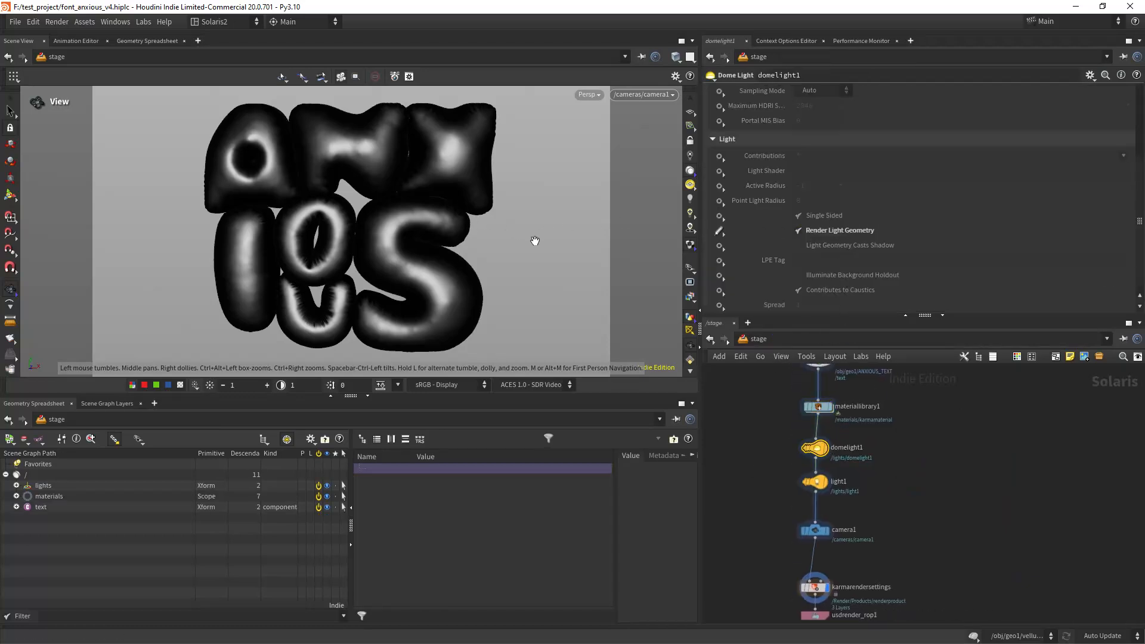
{"action": "left_click", "coordinate": [813, 480]}
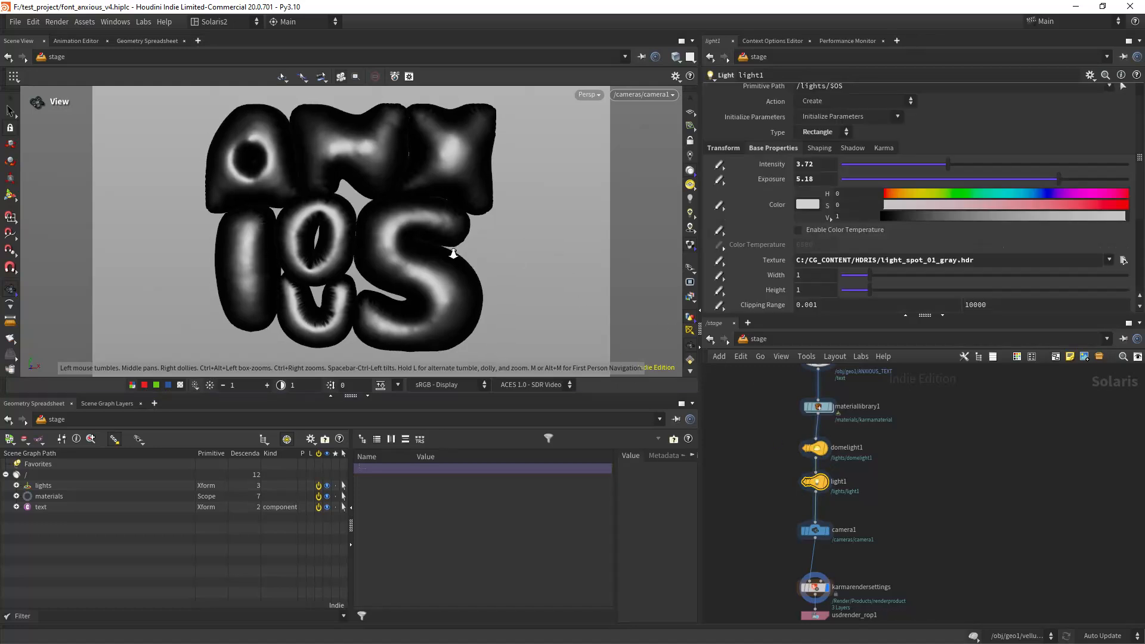